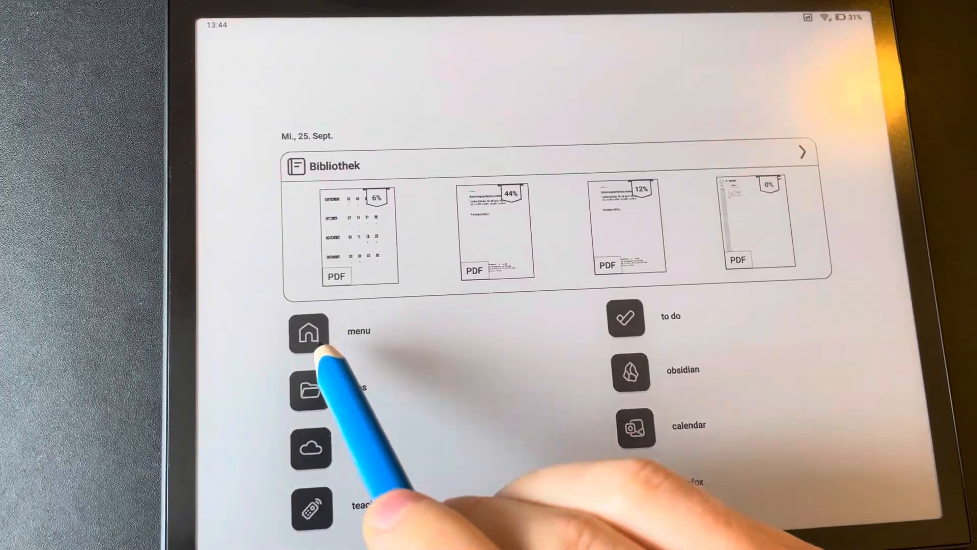
Open 'Favoriten bearbeiten' and scroll through the ticked apps and Verknüpfungen lists
left_click(309, 390)
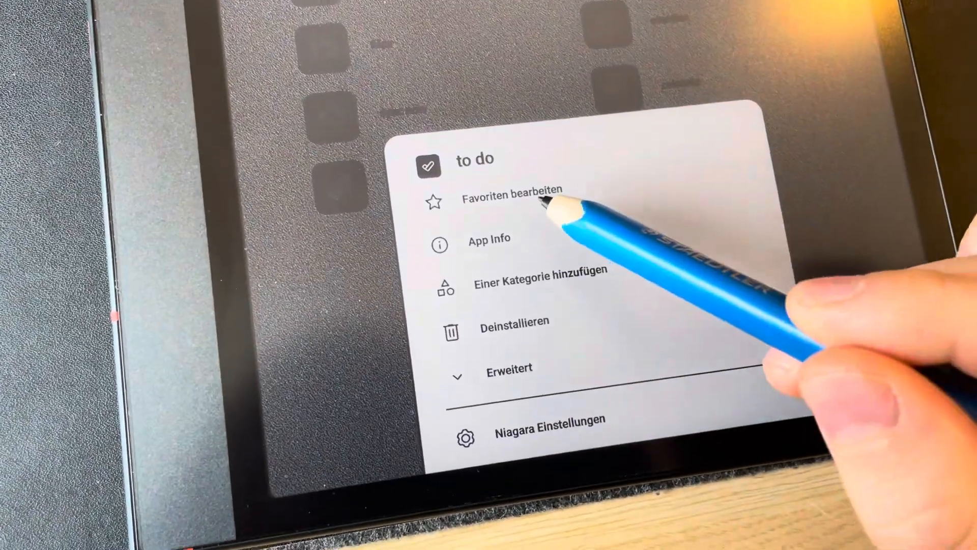
left_click(512, 189)
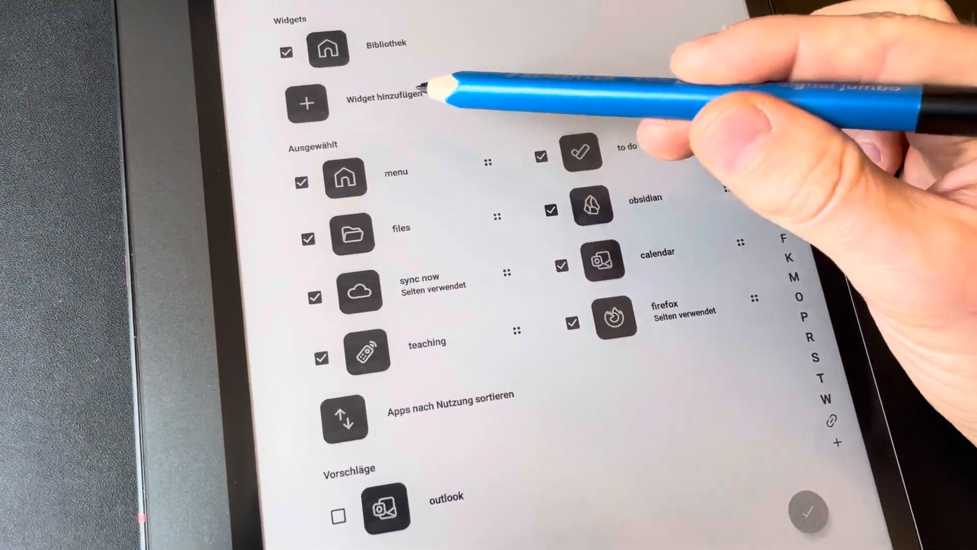
scroll("down", 3)
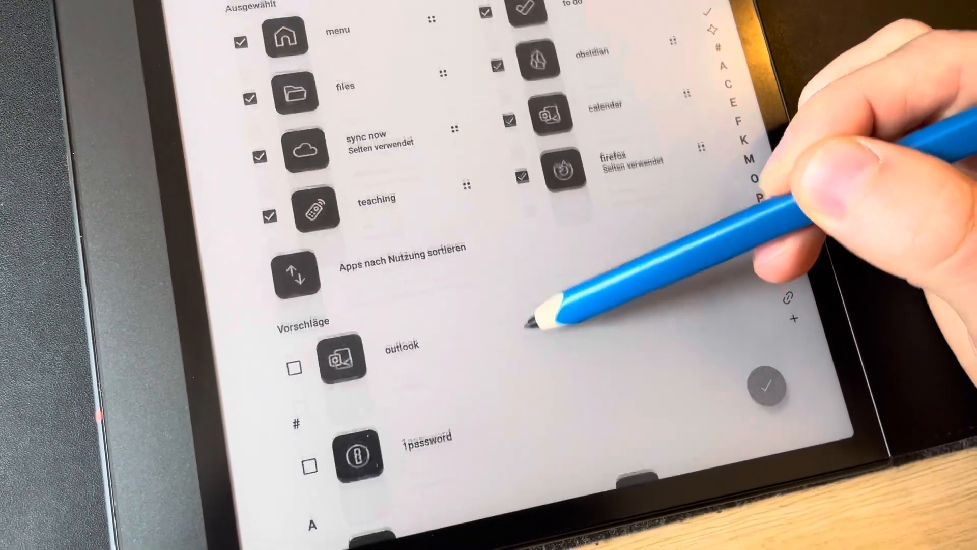
scroll("down", 3)
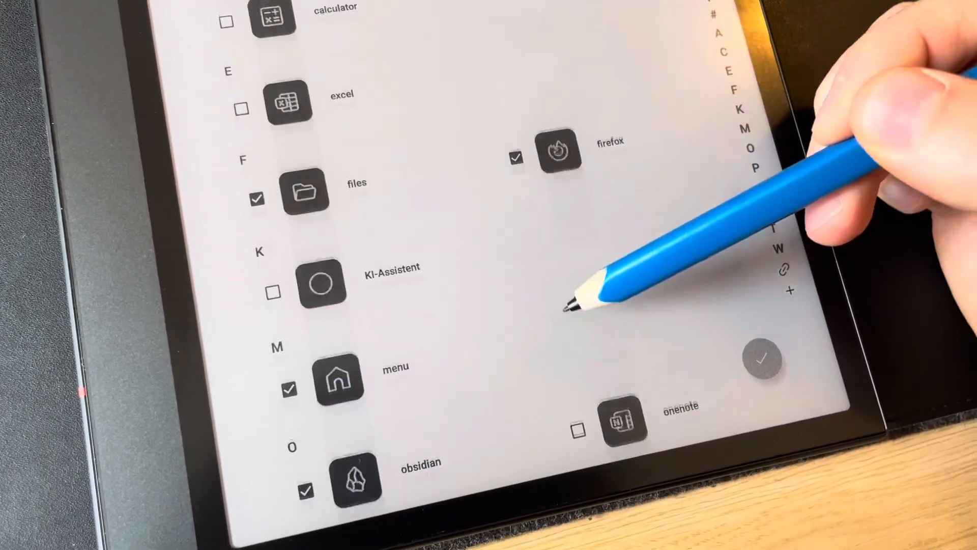
scroll("down", 3)
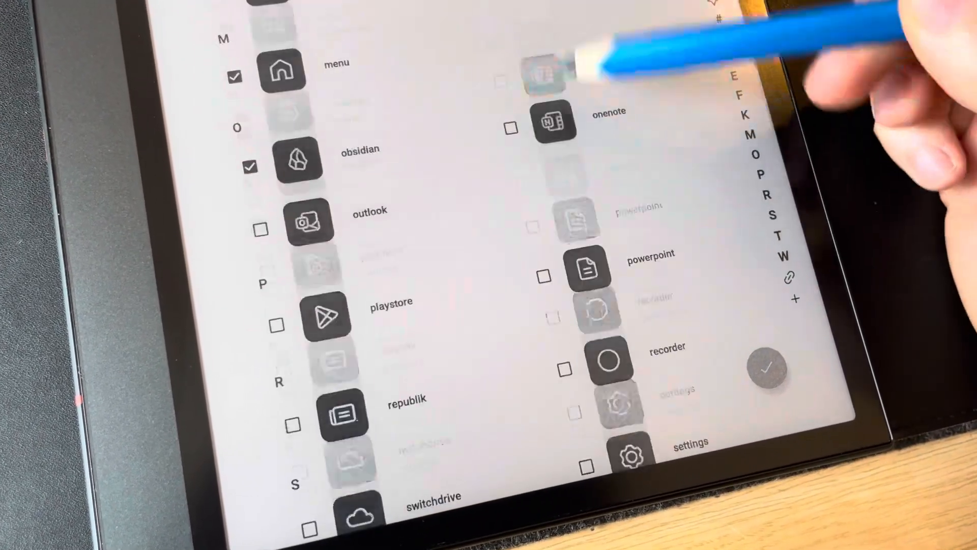
scroll("down", 3)
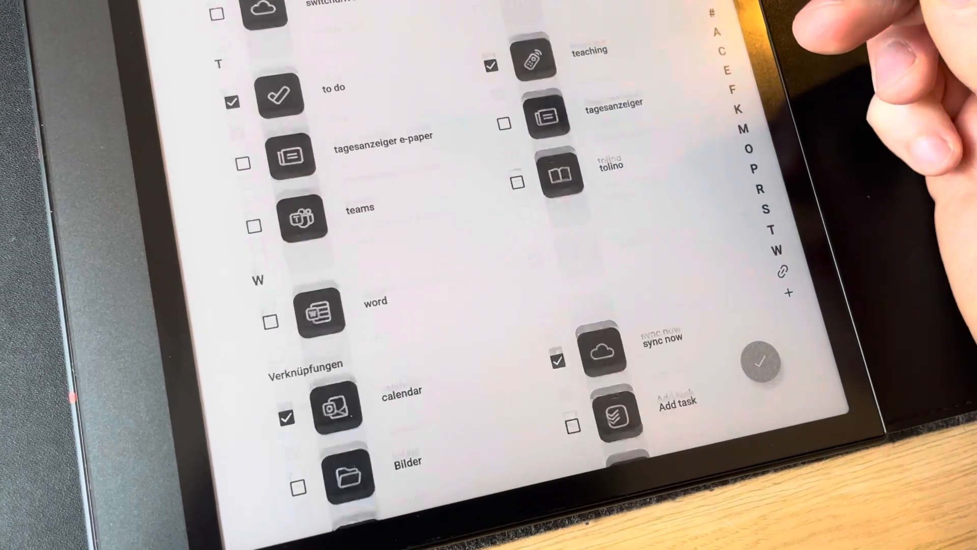
scroll("down", 3)
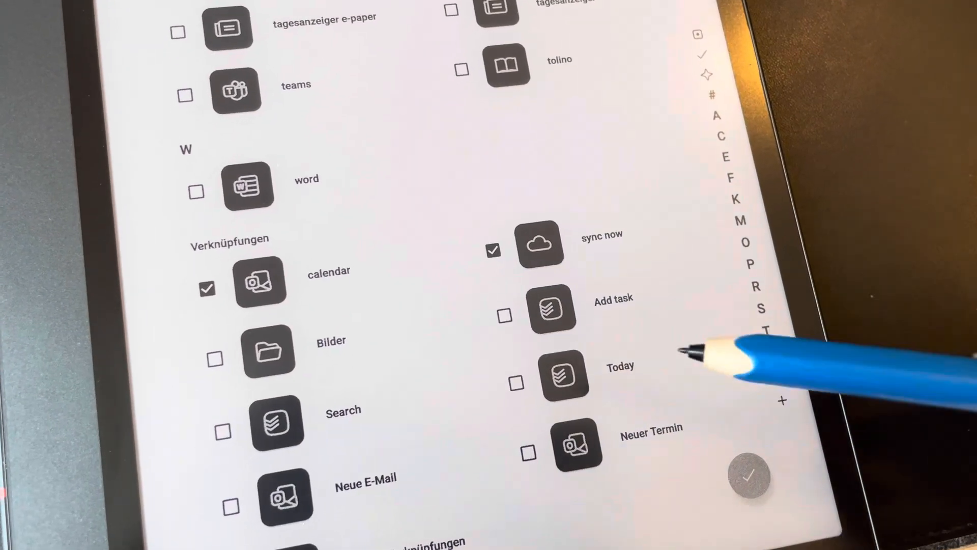
scroll("down", 3)
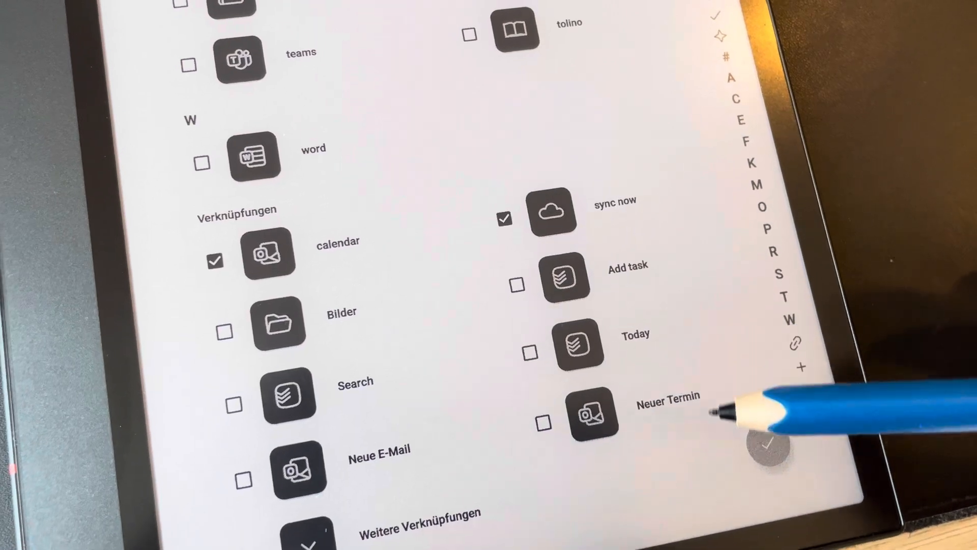
scroll("down", 3)
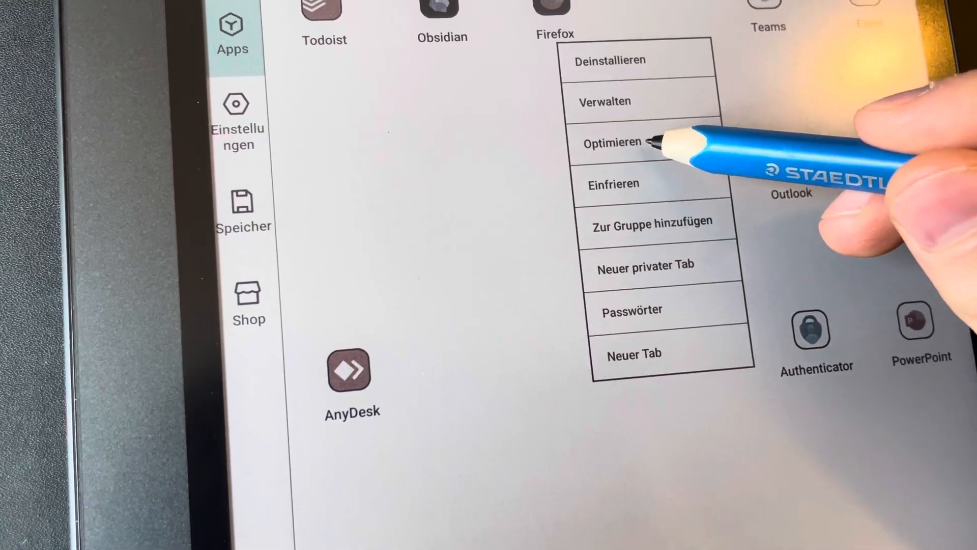
Bring up Firefox's context menu with Deinstallieren, Verwalten, Optimieren and Einfrieren
left_click(612, 142)
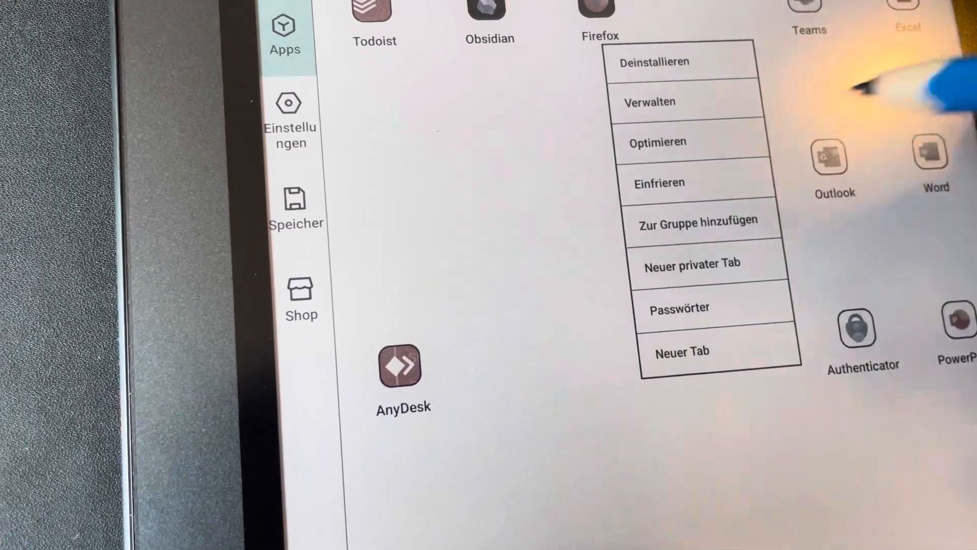
Open Einfrieren and scroll Freeze-Einstellungen to confirm Teams, Todoist and others are off
left_click(659, 182)
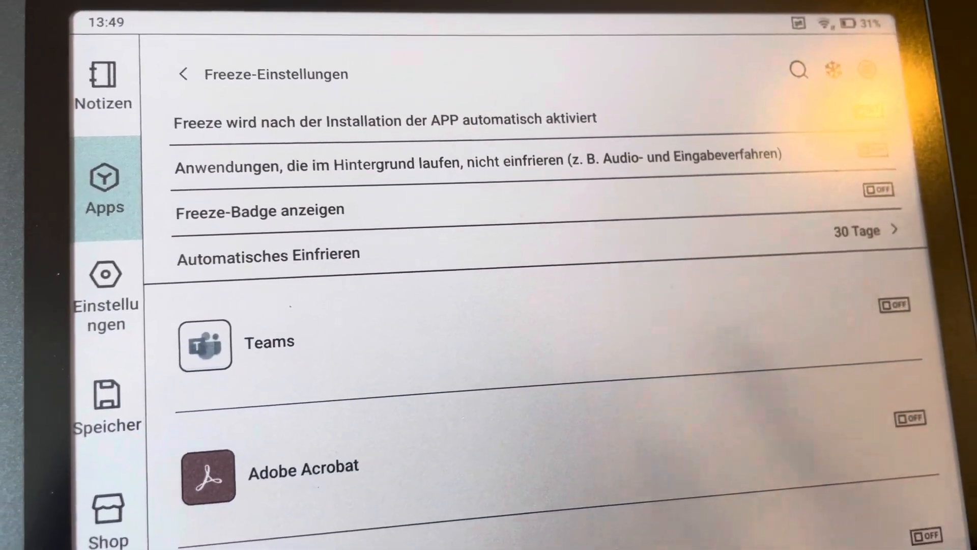
scroll("down", 3)
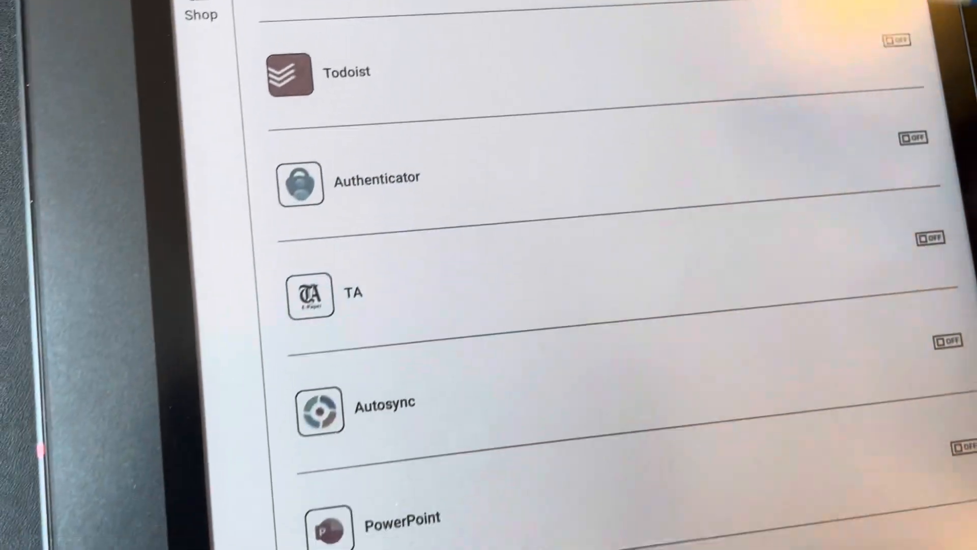
scroll("up", 3)
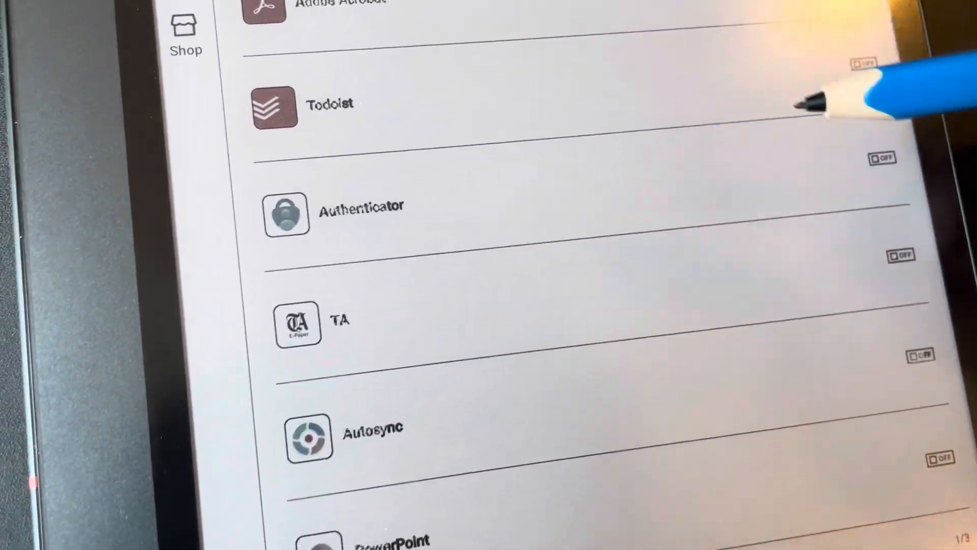
scroll("down", 3)
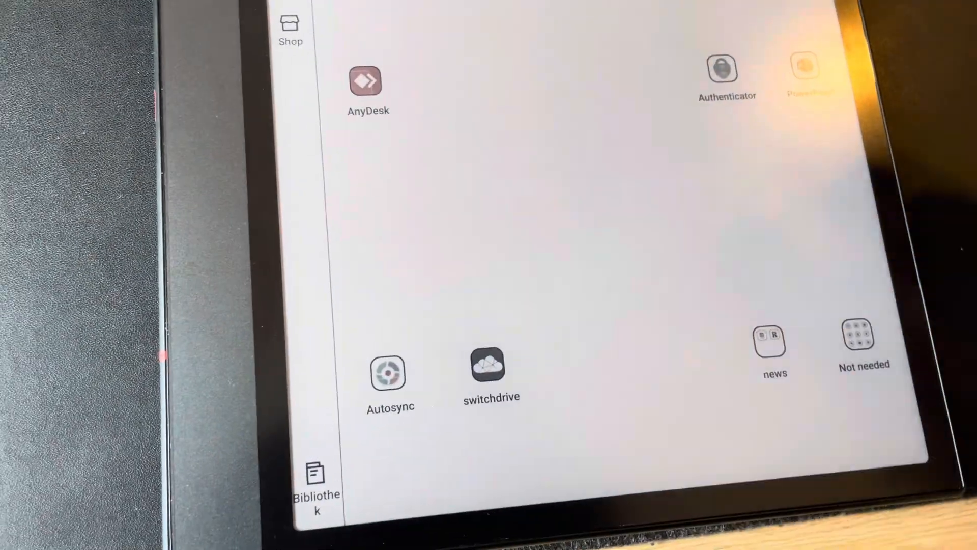
left_click(315, 486)
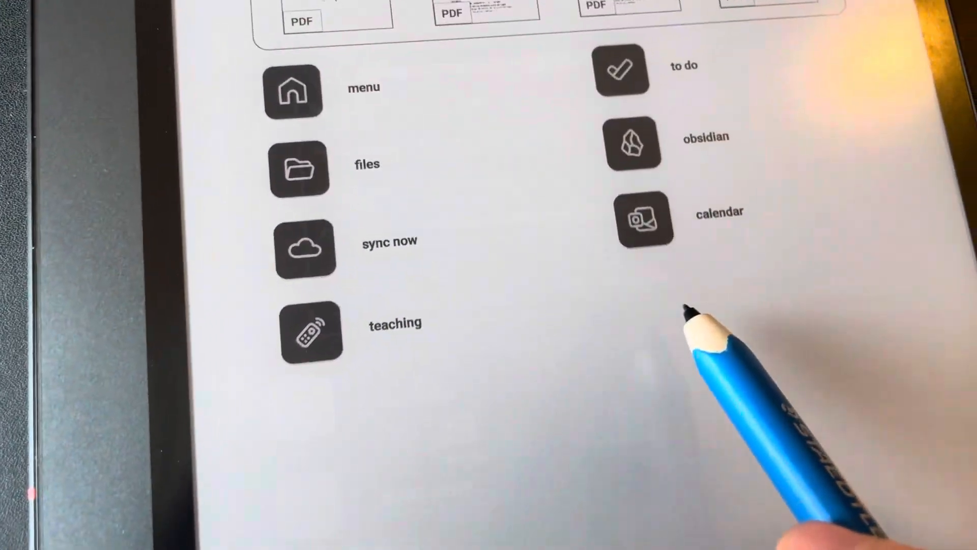
Scroll the Niagara home screen showing the library widget and favorites like files and calendar
scroll("down", 3)
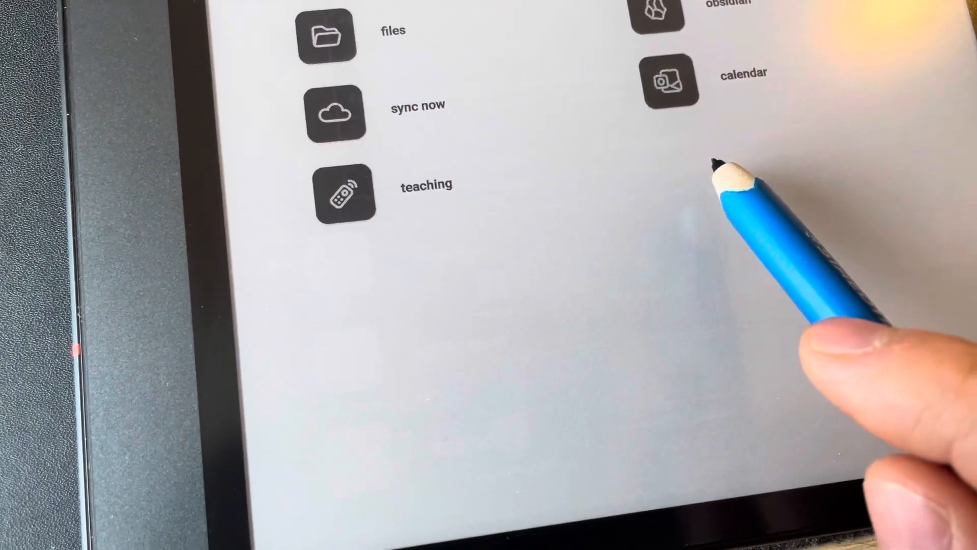